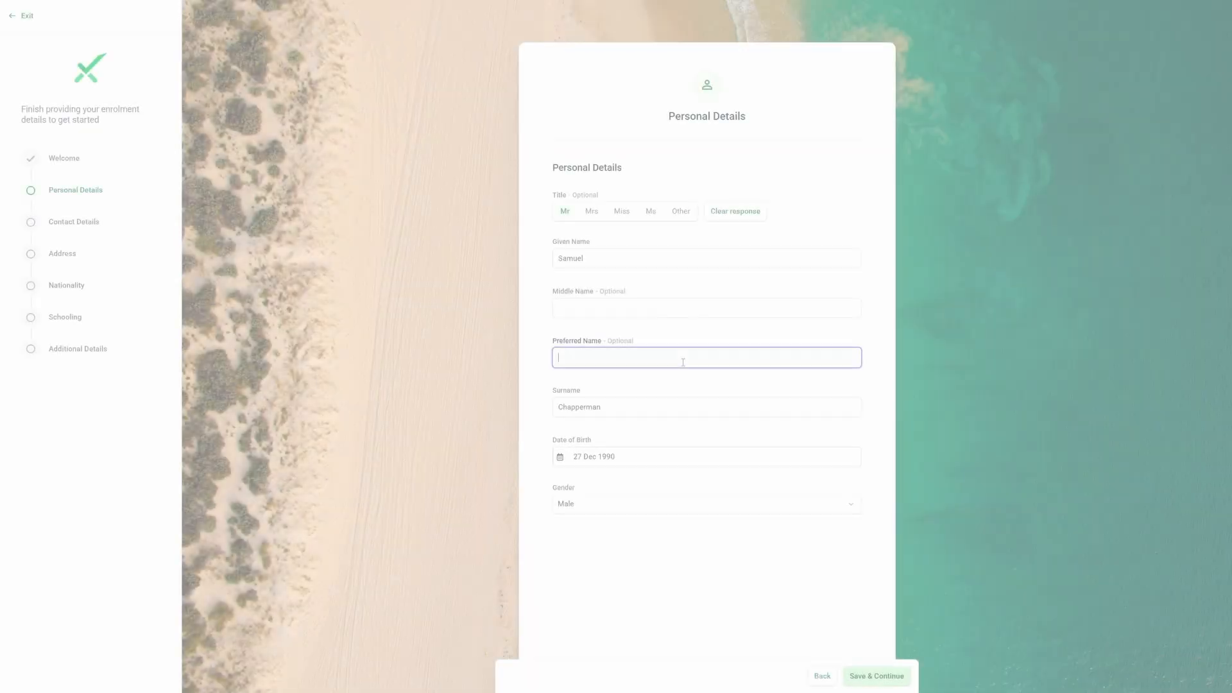
Step: Add the preferred name 'Sam' and save the Personal Details and Contact Details steps
text(Sam)
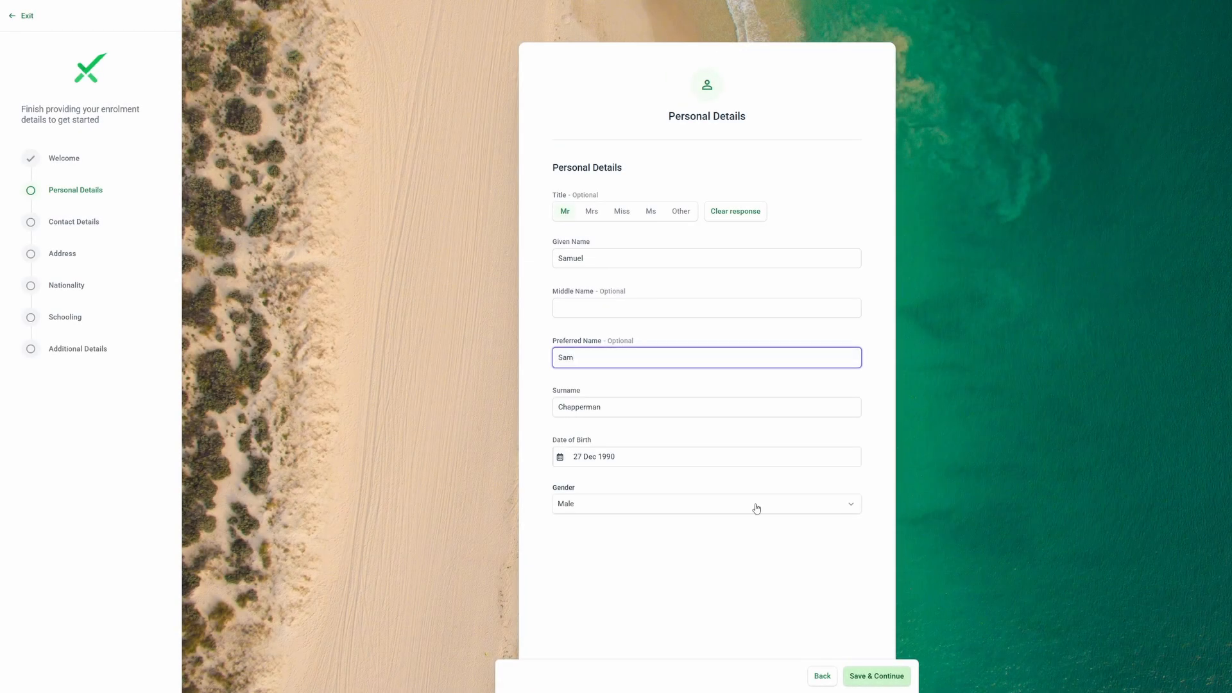
click(876, 676)
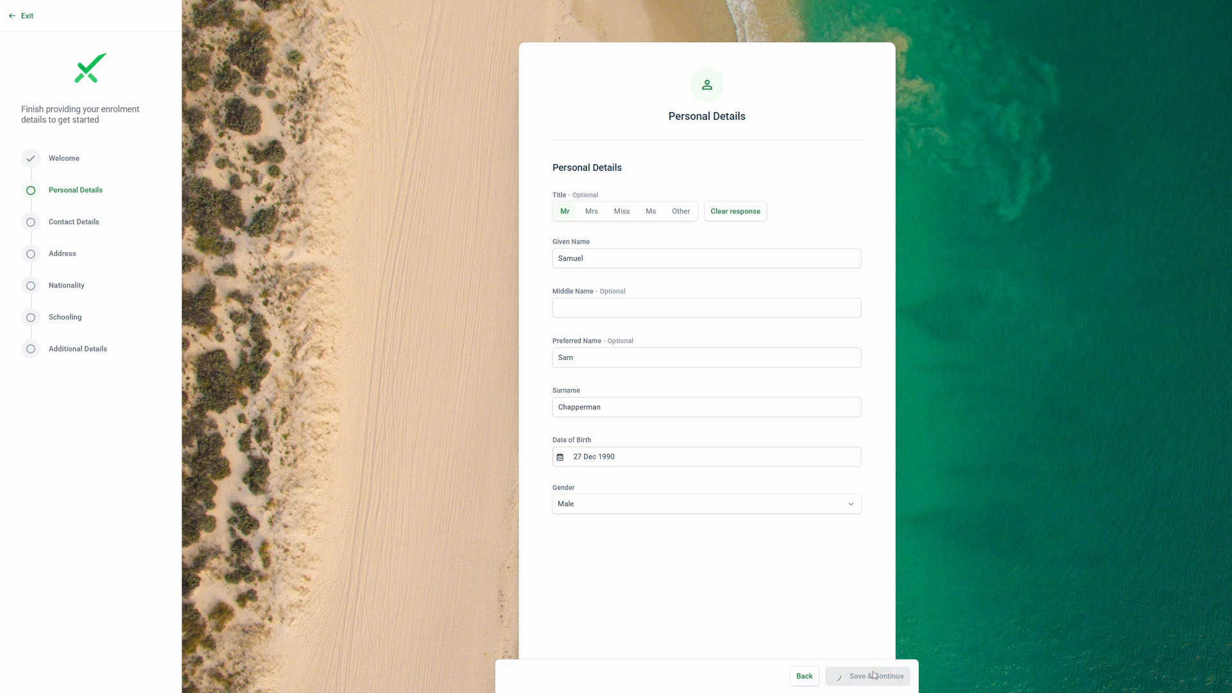
click(868, 676)
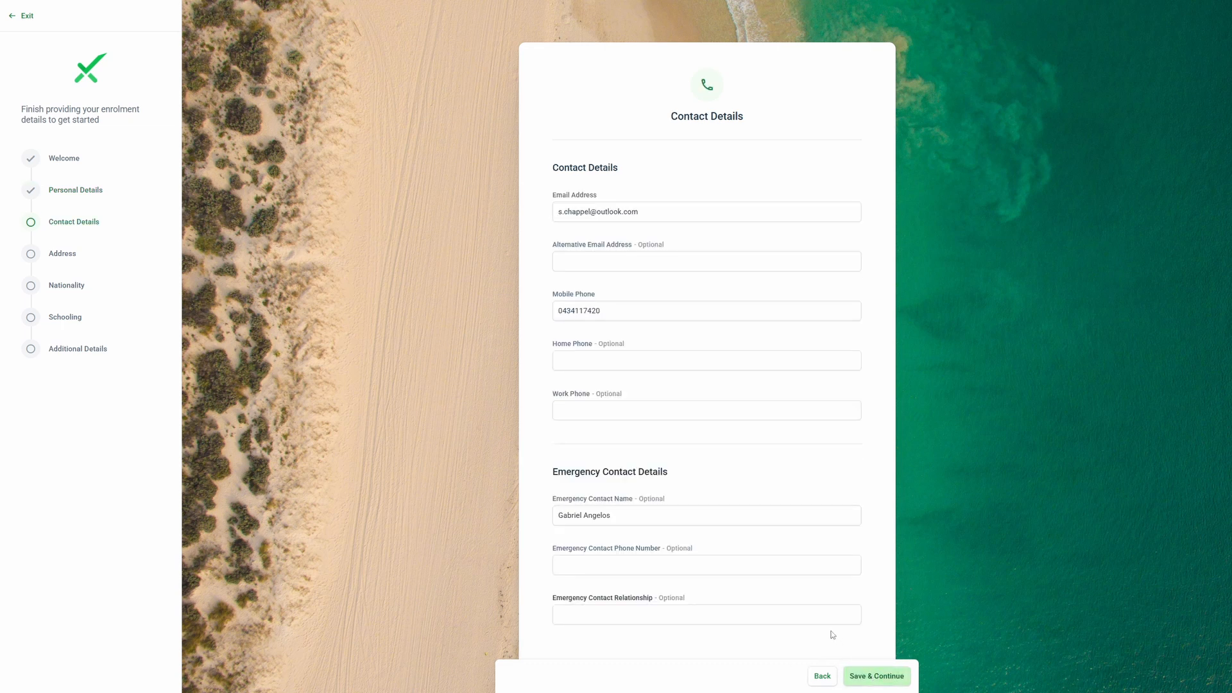
mouse_move(830, 673)
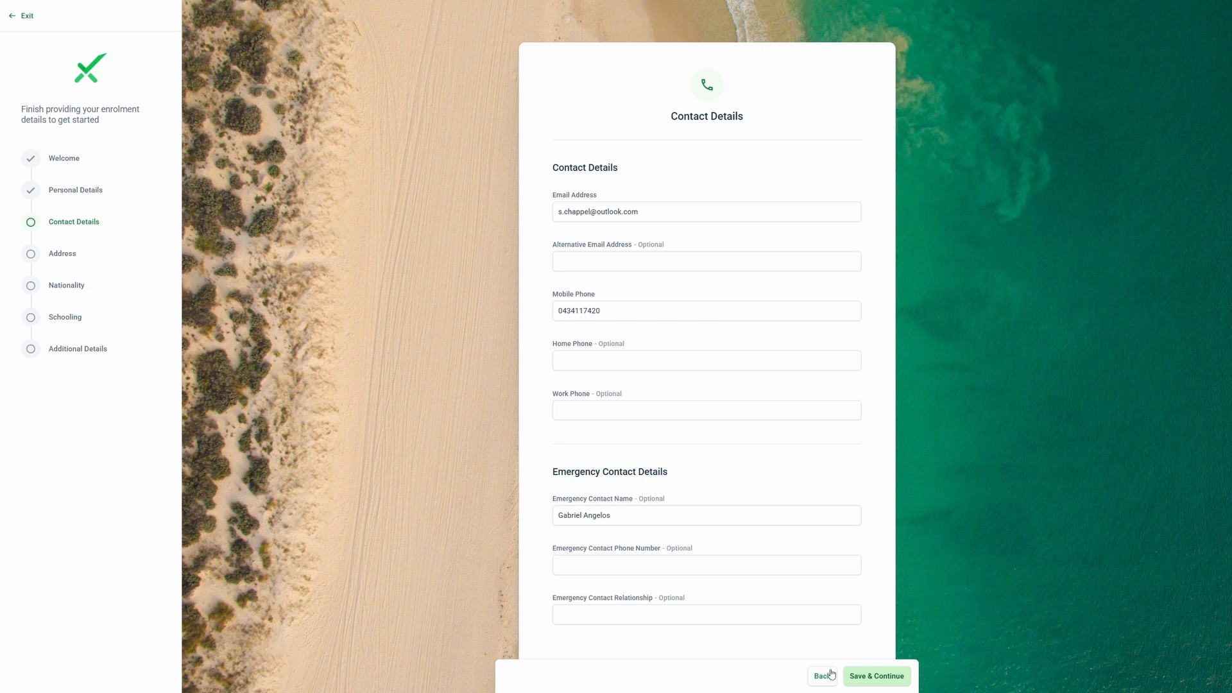
click(876, 676)
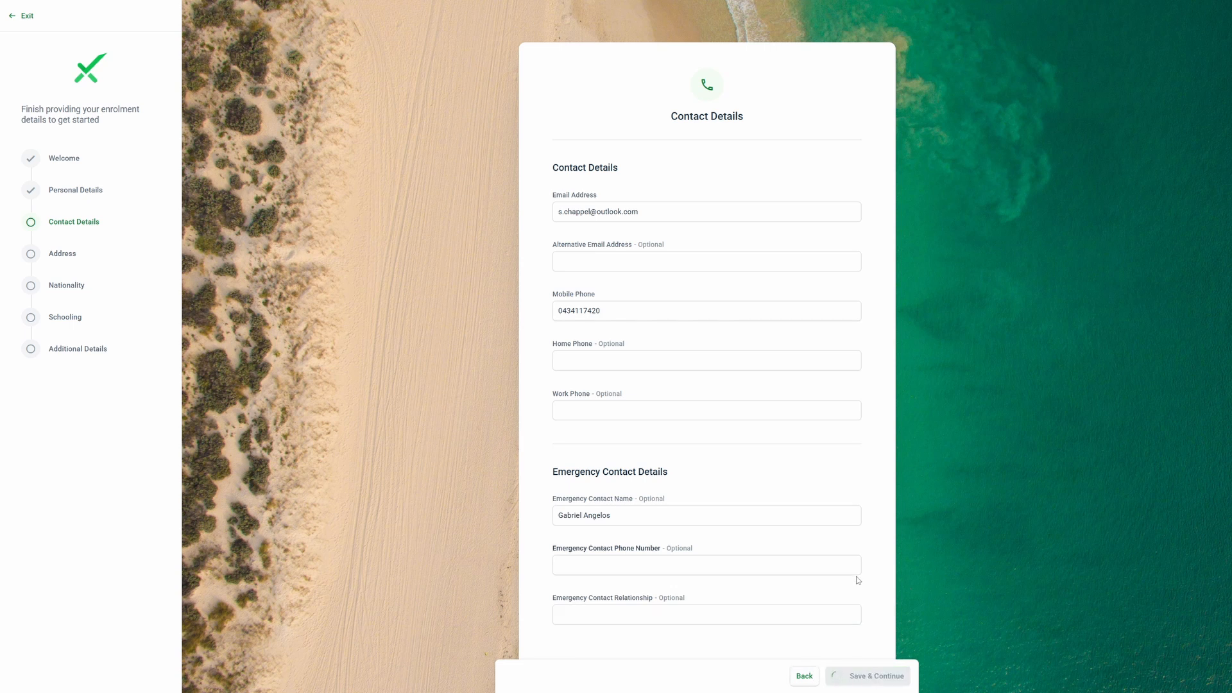
click(876, 676)
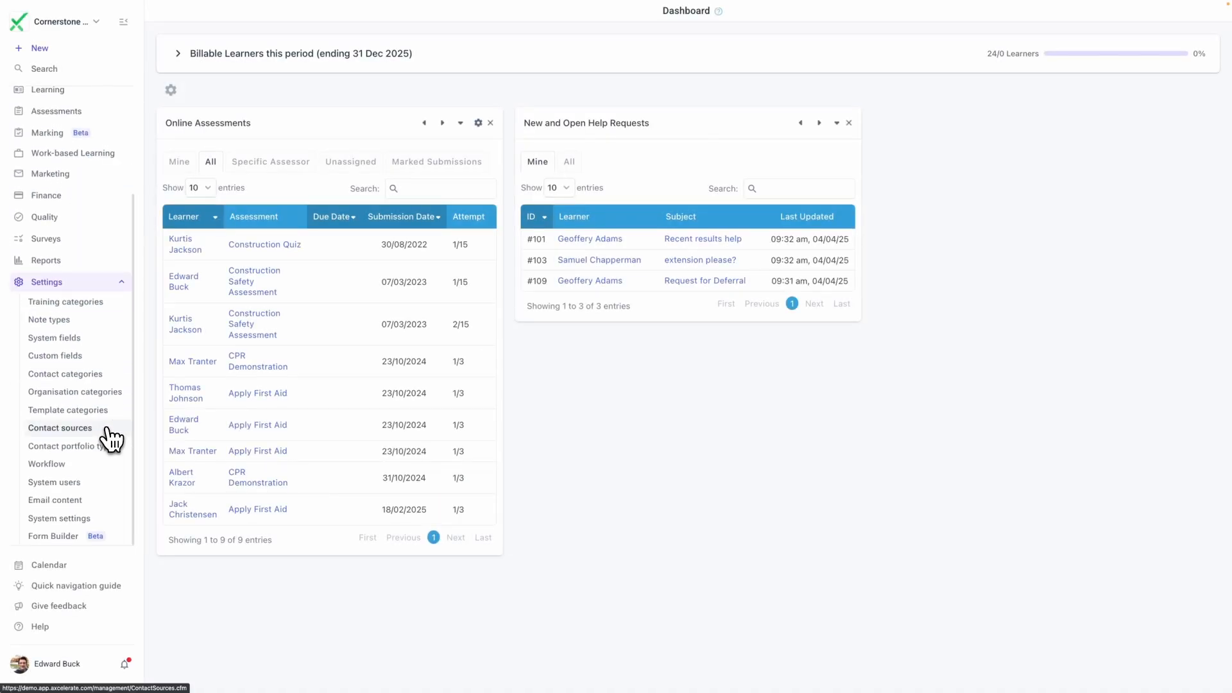
Step: Create a draft form 'Accredited form' from the Accredited form preset and return to Forms
click(59, 428)
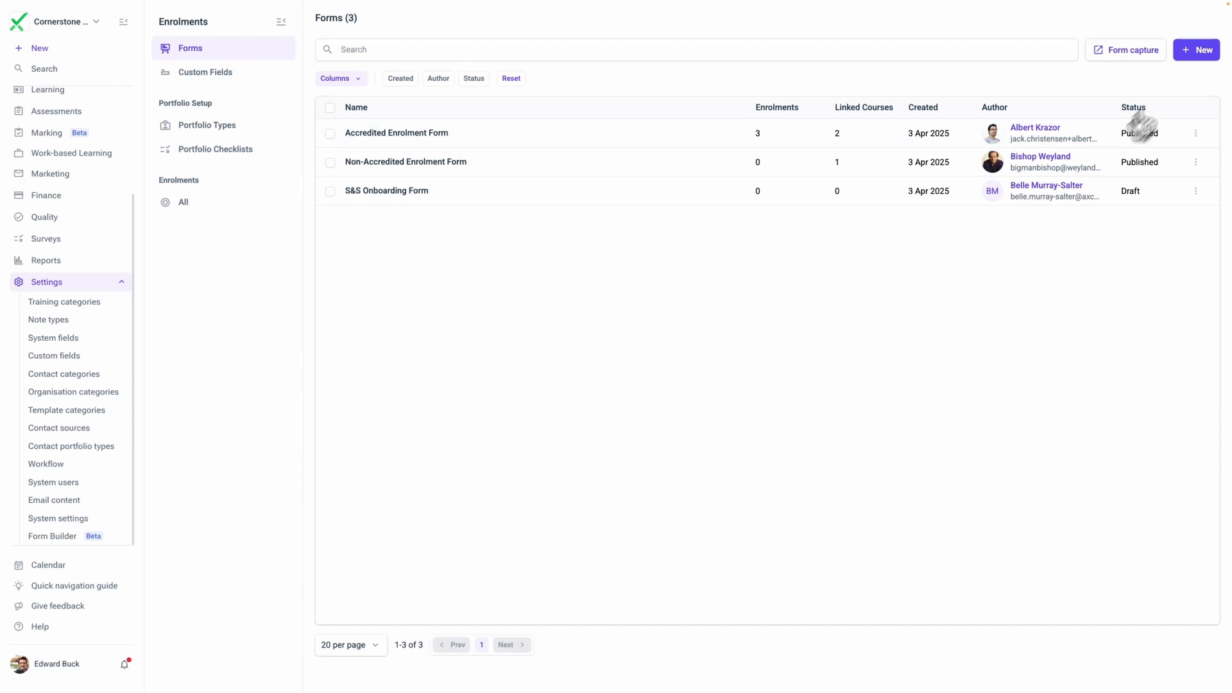
click(1197, 50)
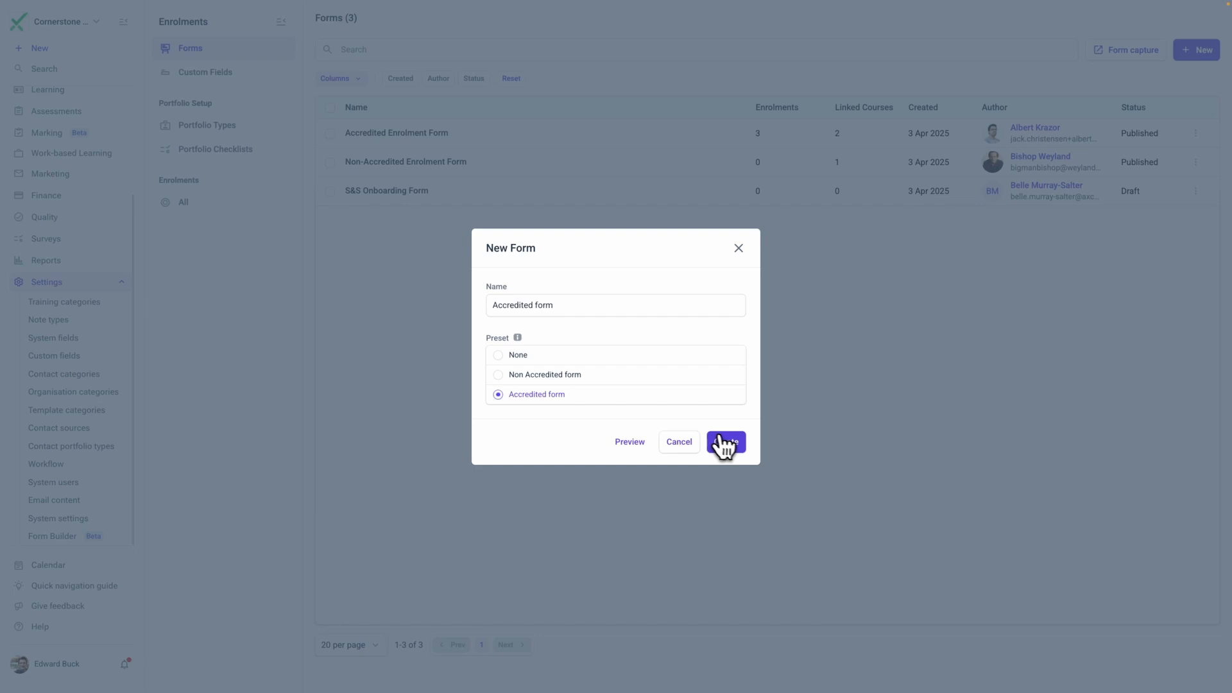
click(726, 443)
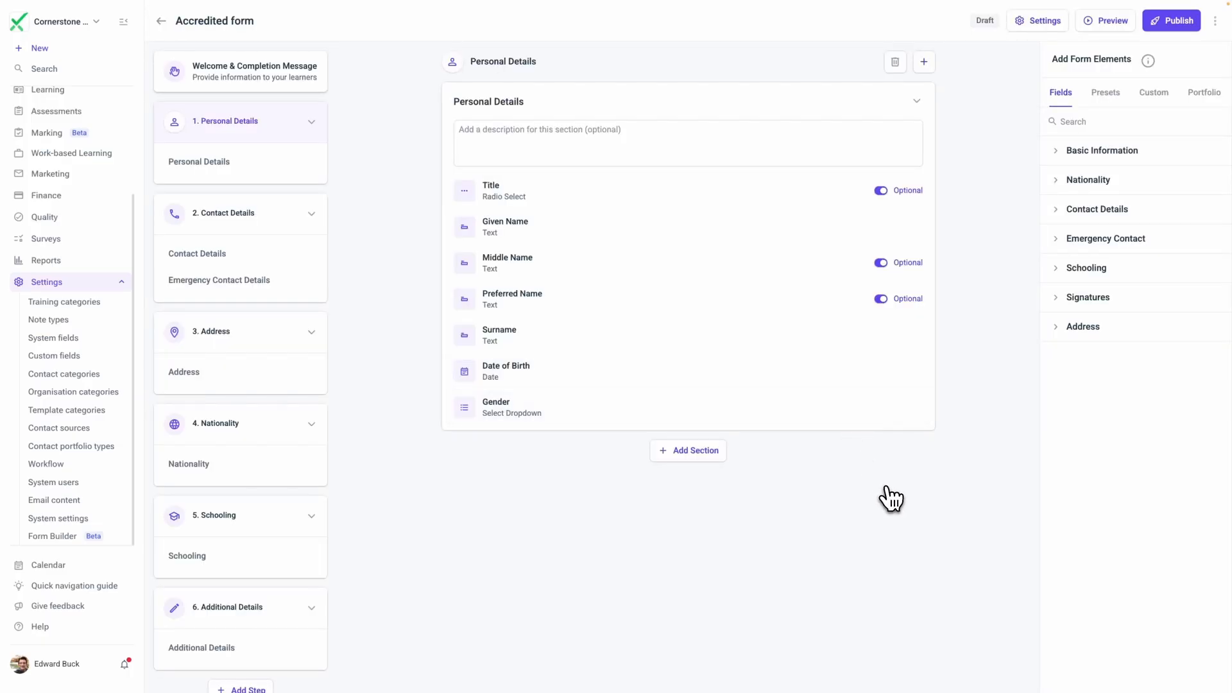
click(1102, 150)
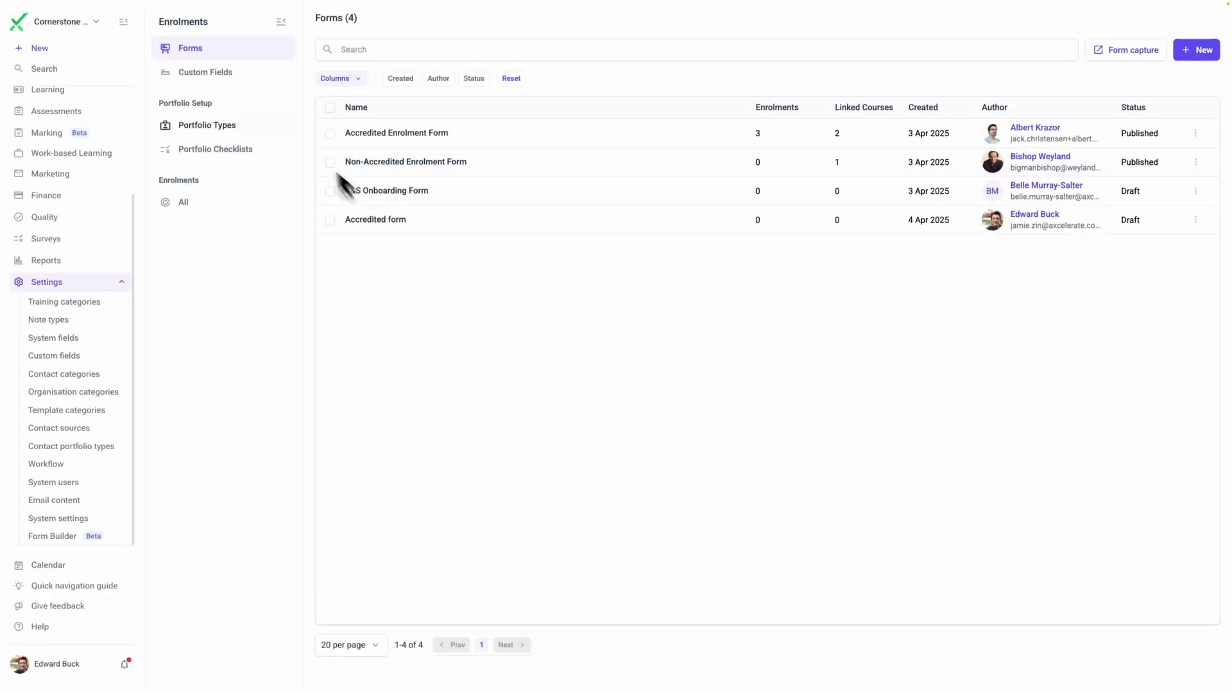
Step: View the new custom field types, then finish uploading the learner's identification document
click(205, 72)
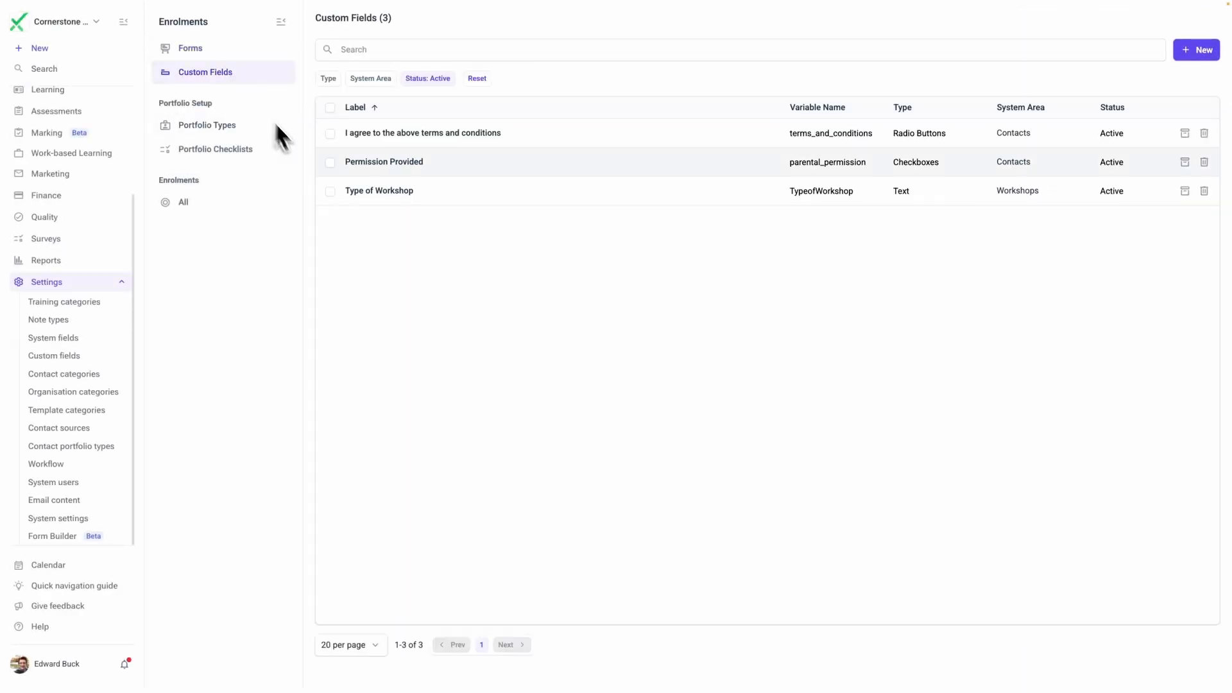
click(1197, 50)
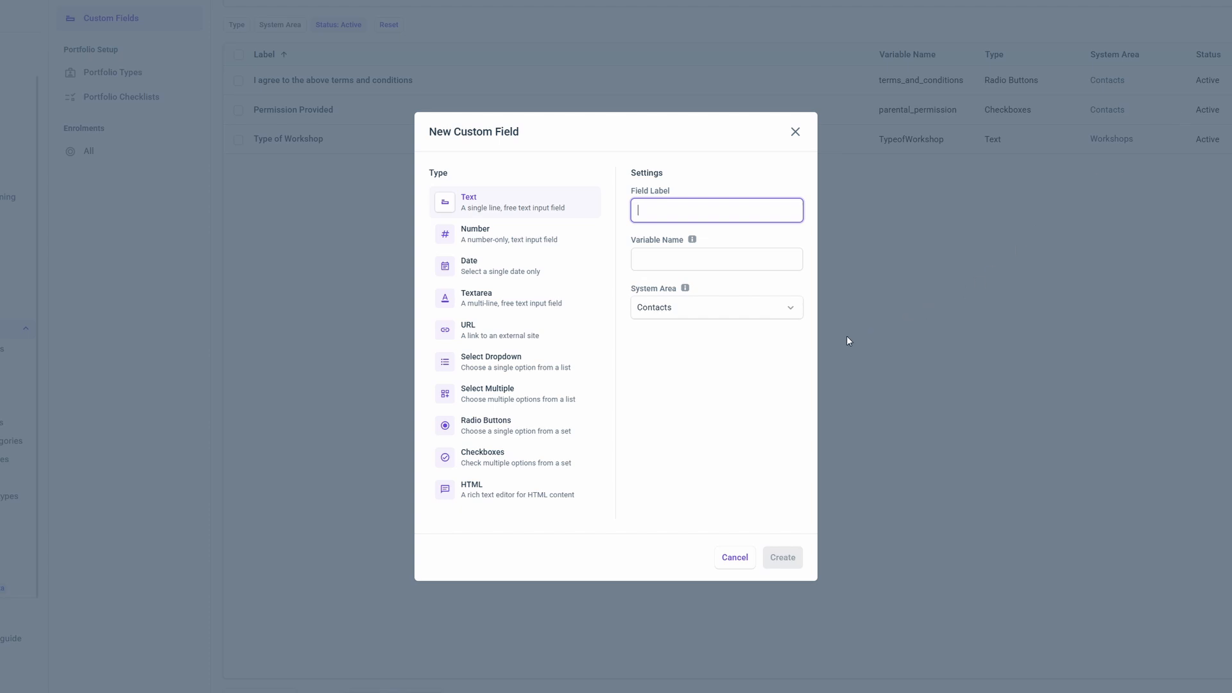
click(413, 362)
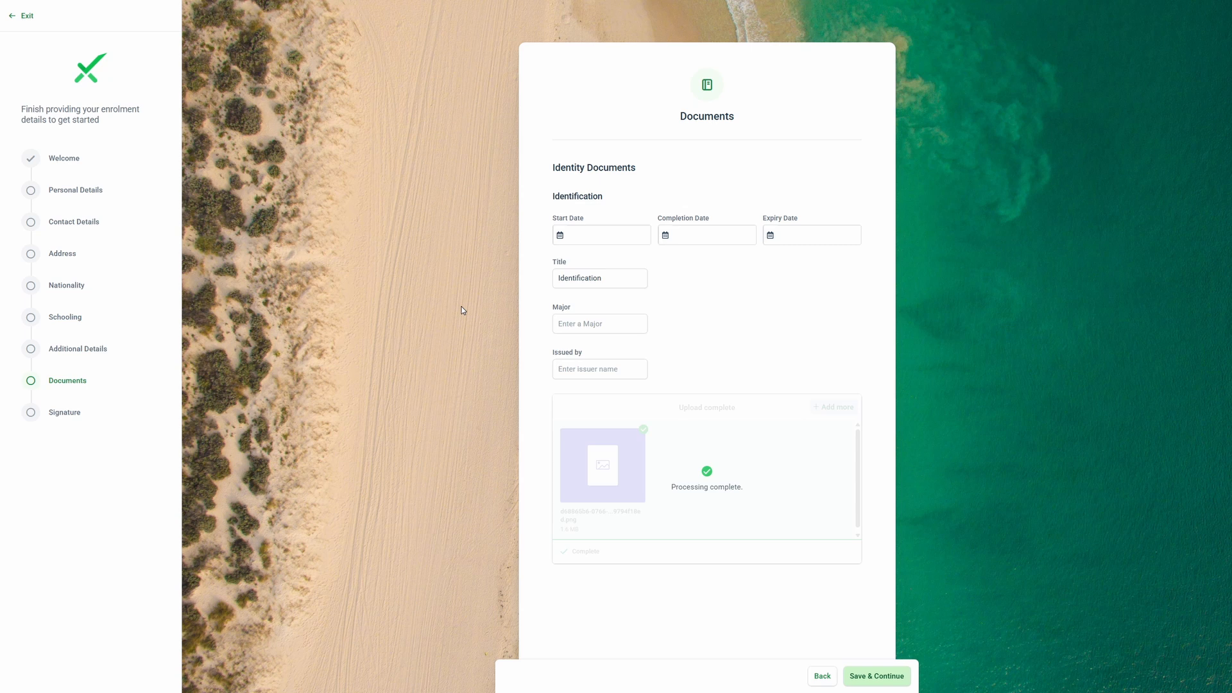
click(876, 676)
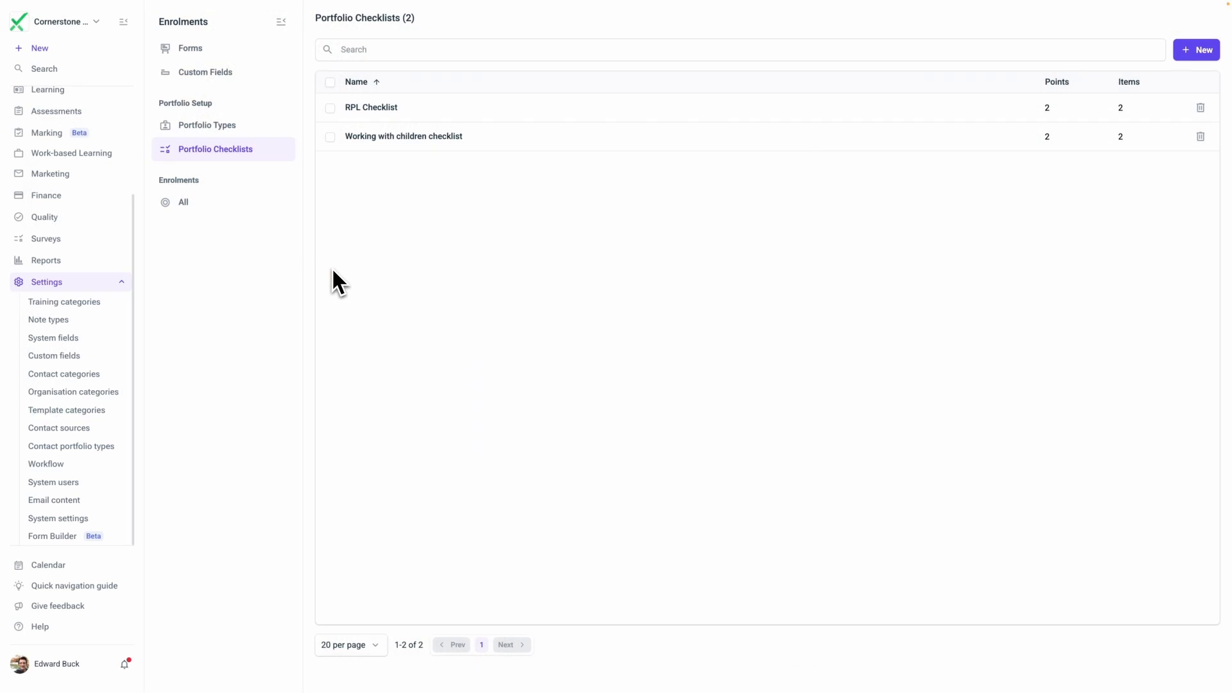
mouse_move(409, 154)
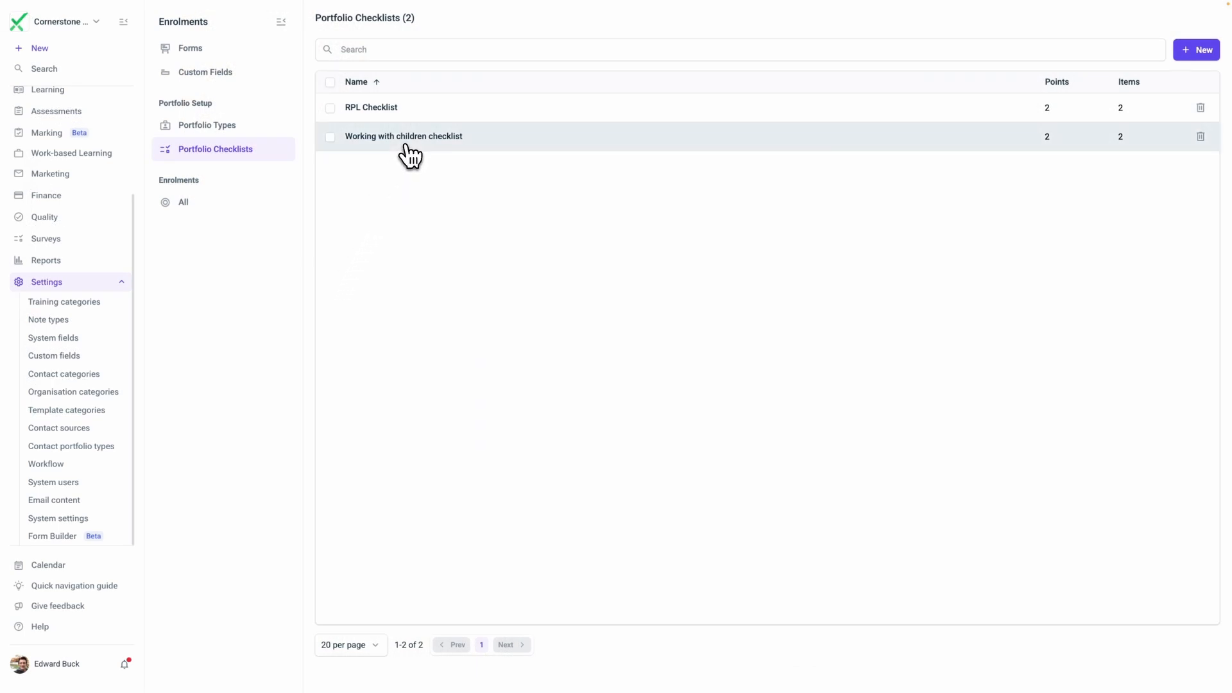
Step: Lower the Working with children checklist's minimum points needed to 1 and save
click(403, 136)
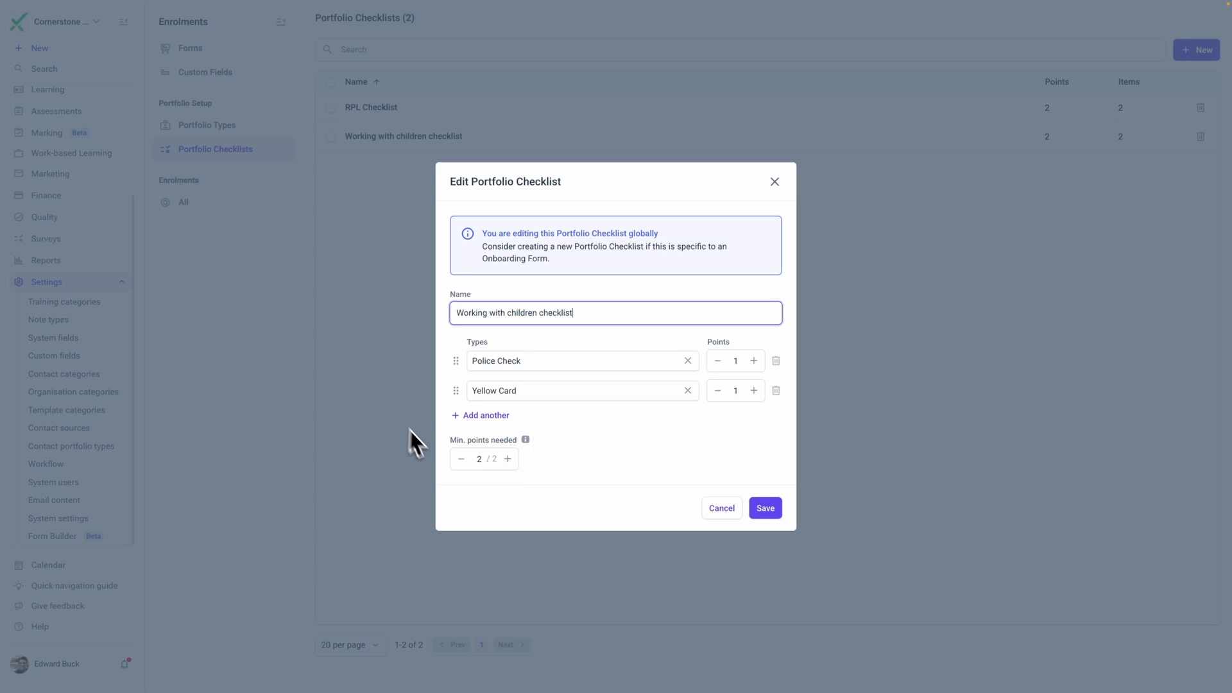
click(461, 459)
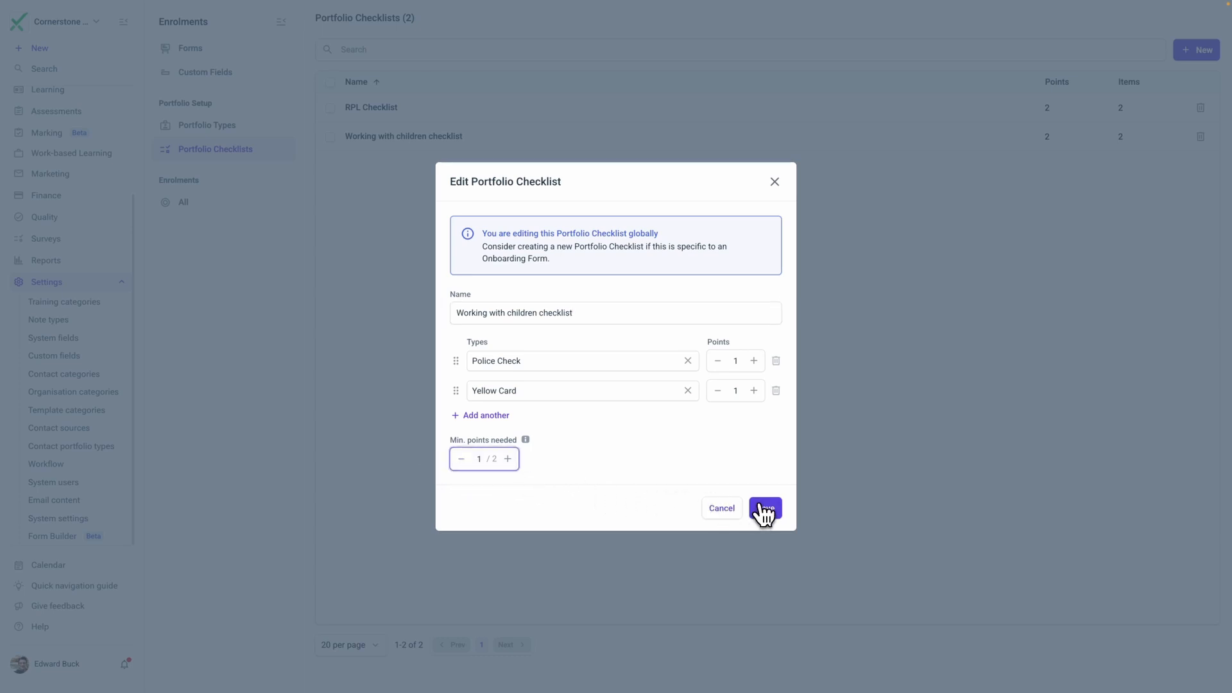
click(765, 508)
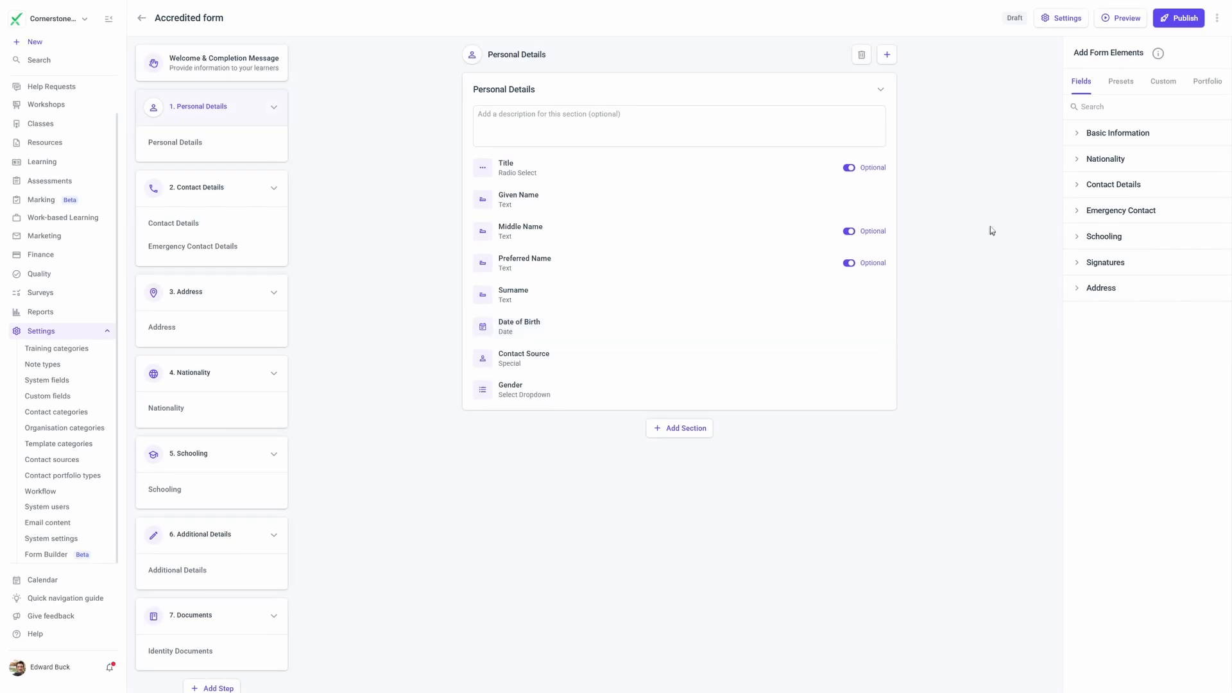
mouse_move(1093, 81)
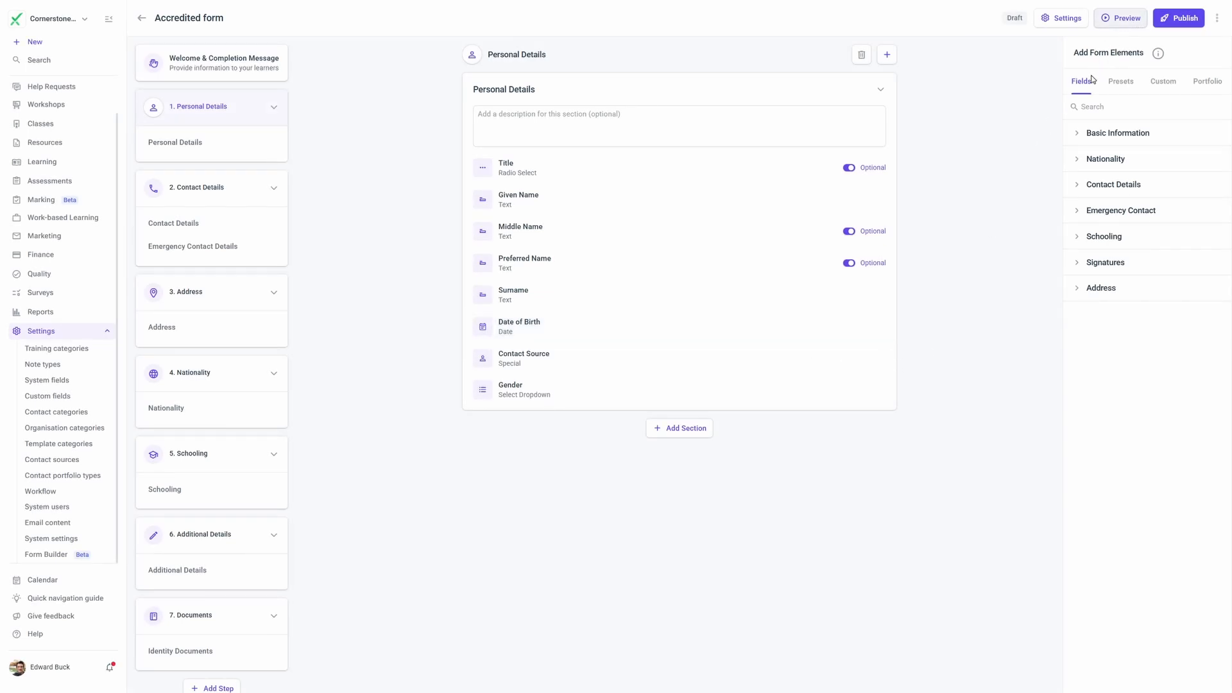
Step: Close the 'Upgrade to publish your forms' dialog over the S&S Onboarding Form
click(1120, 18)
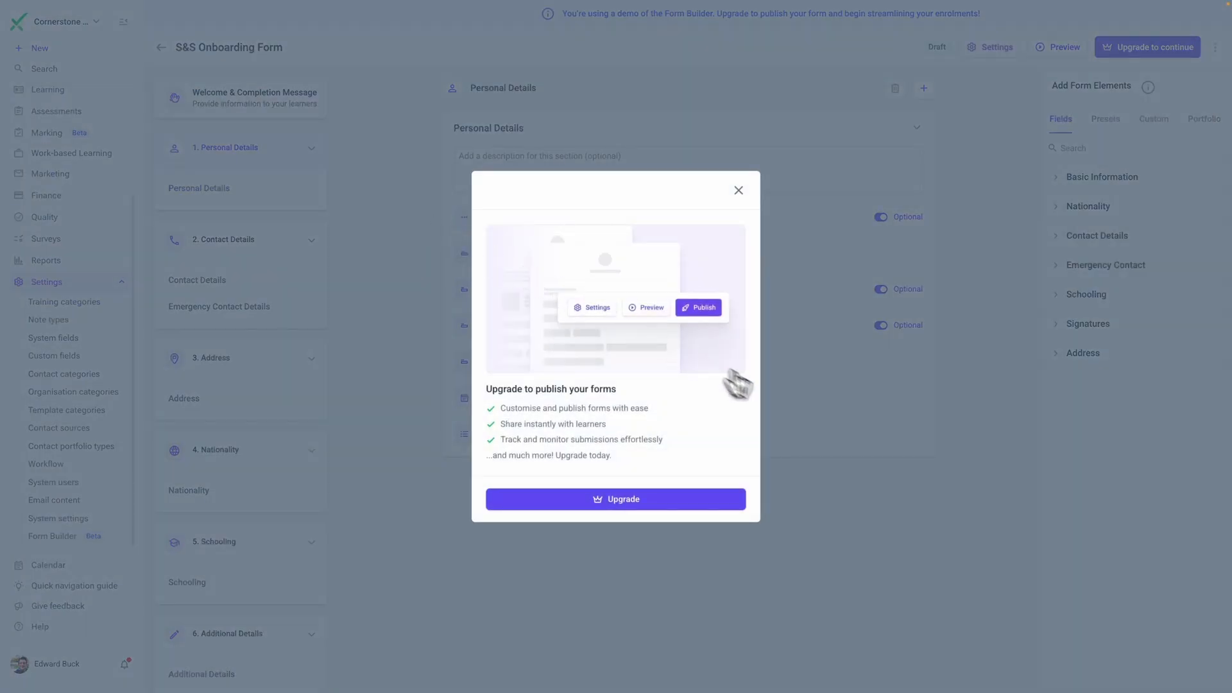
mouse_move(846, 443)
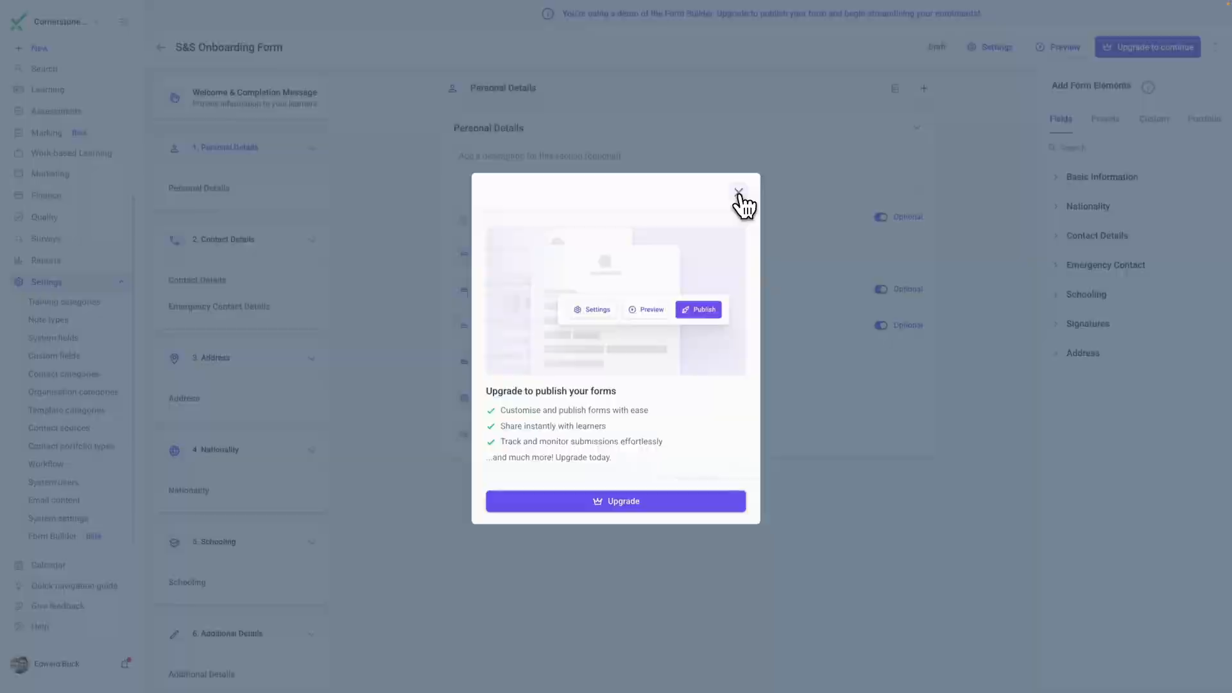
click(739, 190)
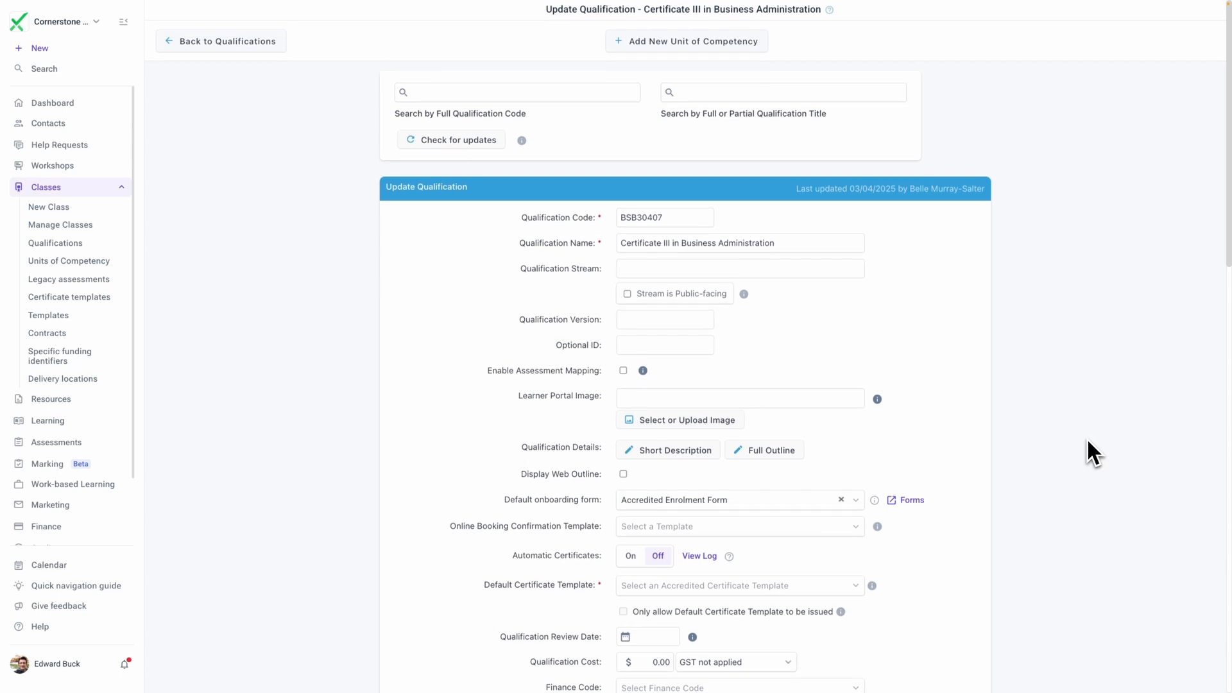
Step: Scroll Update Qualification to the default onboarding form, keeping Accredited Enrolment Form
scroll(down, 3)
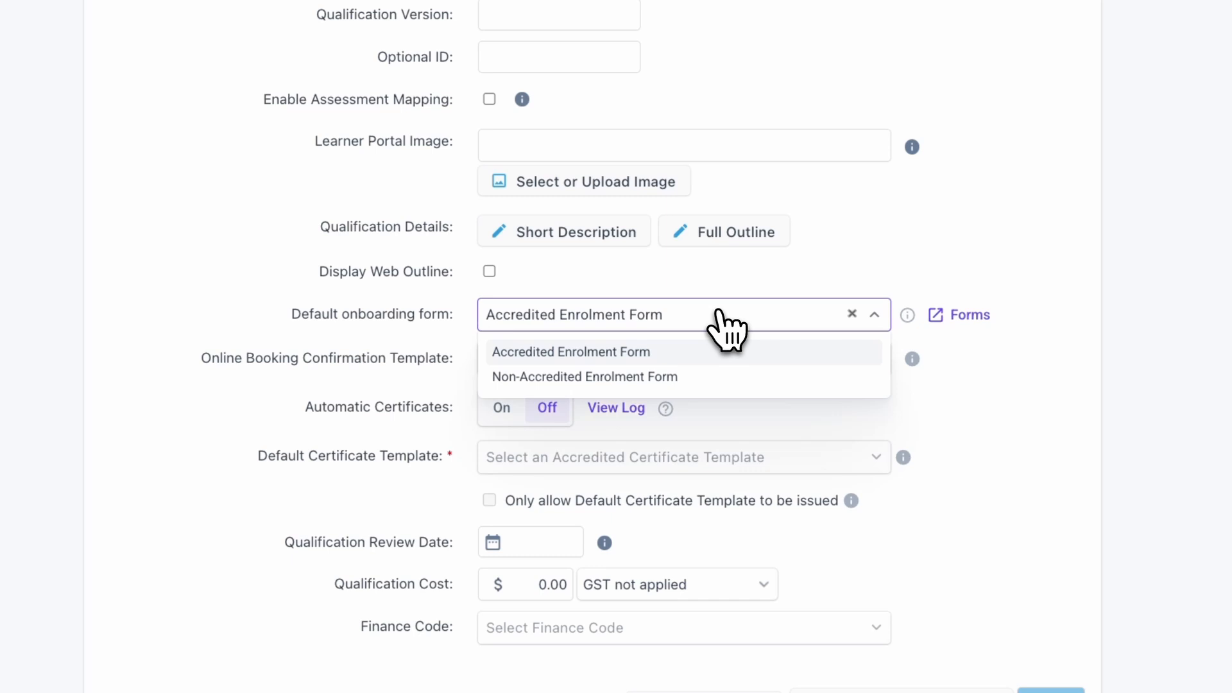
mouse_move(721, 391)
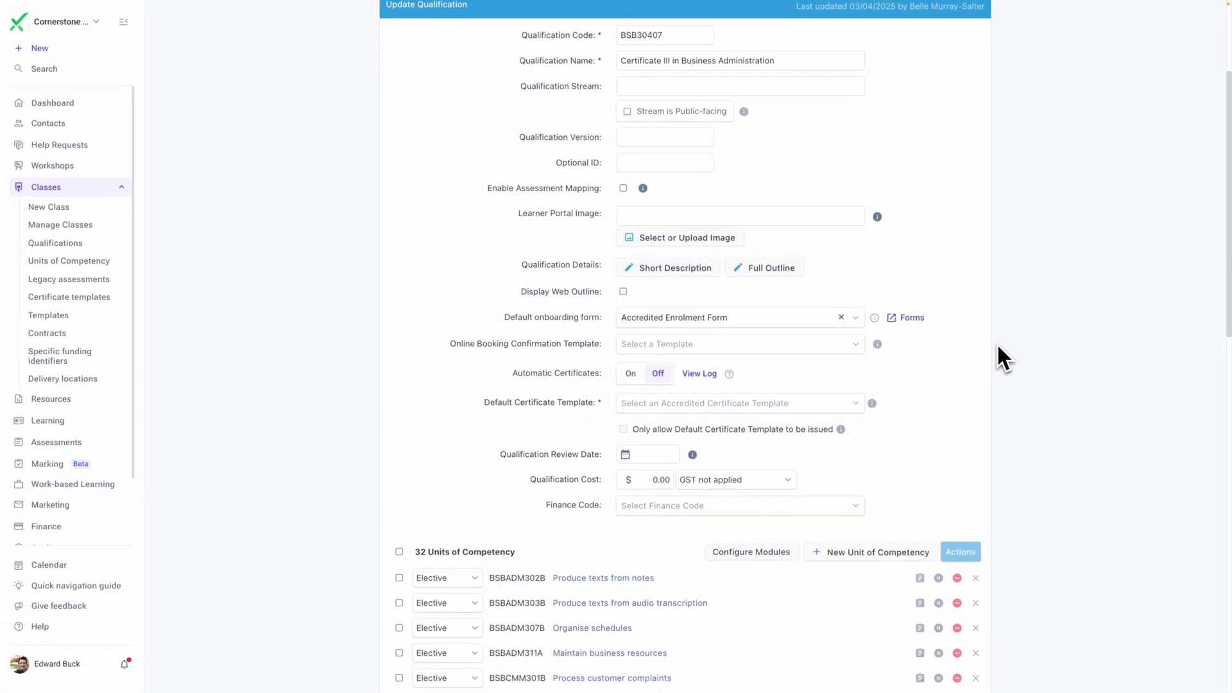
mouse_move(932, 341)
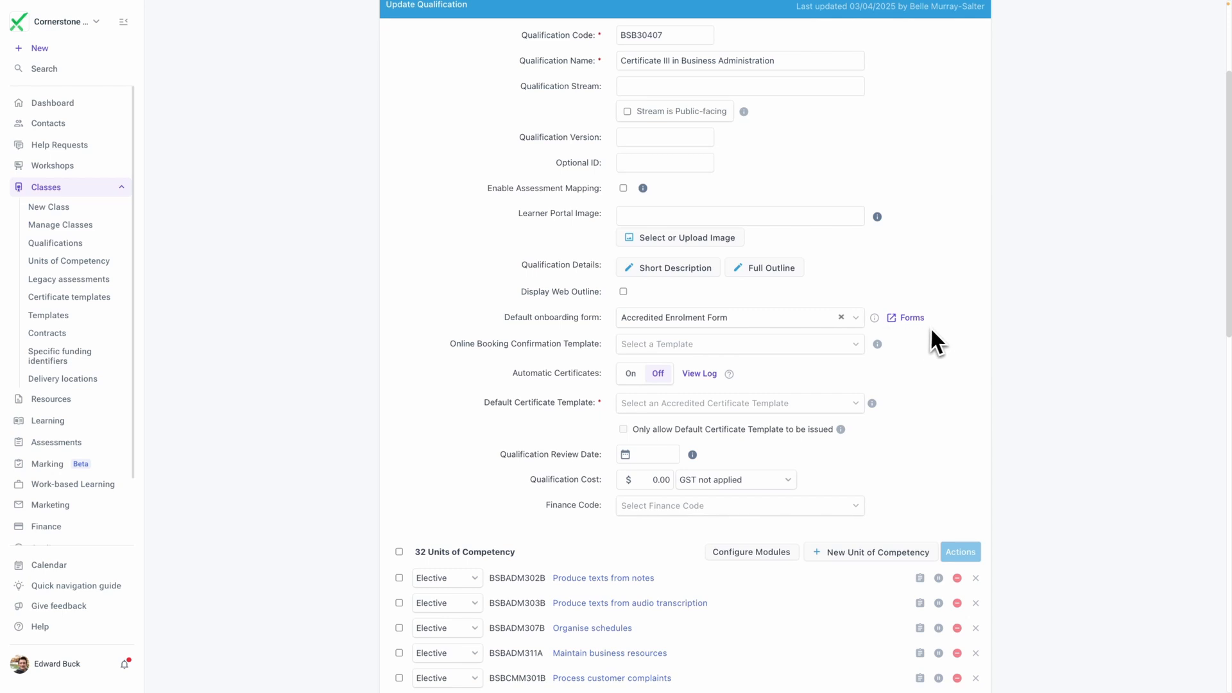
mouse_move(453, 316)
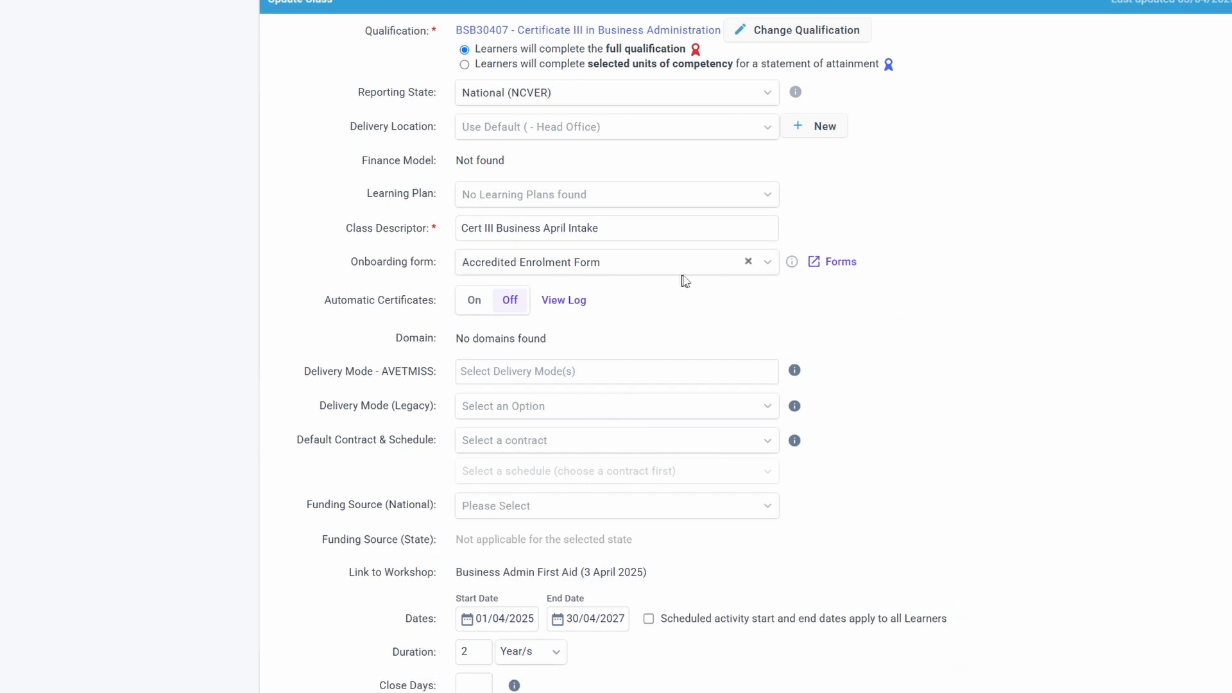
mouse_move(830, 279)
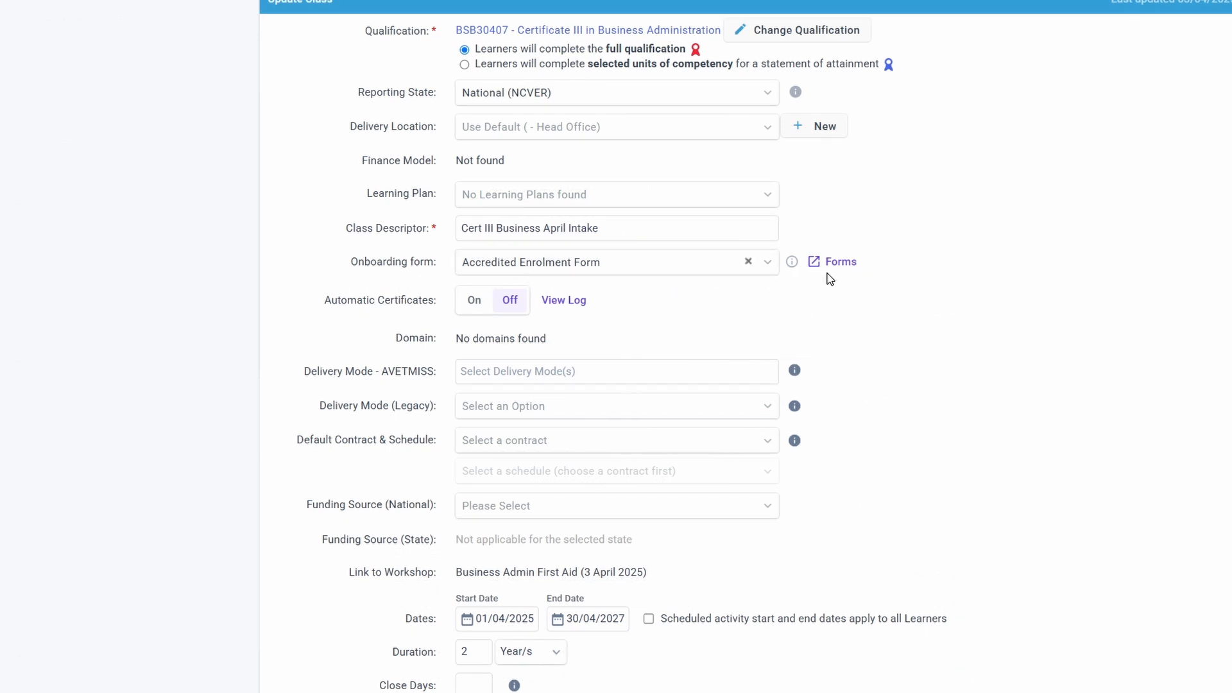
Step: Check the April Intake class's onboarding form, then open the workshop's linked qualification
scroll(down, 3)
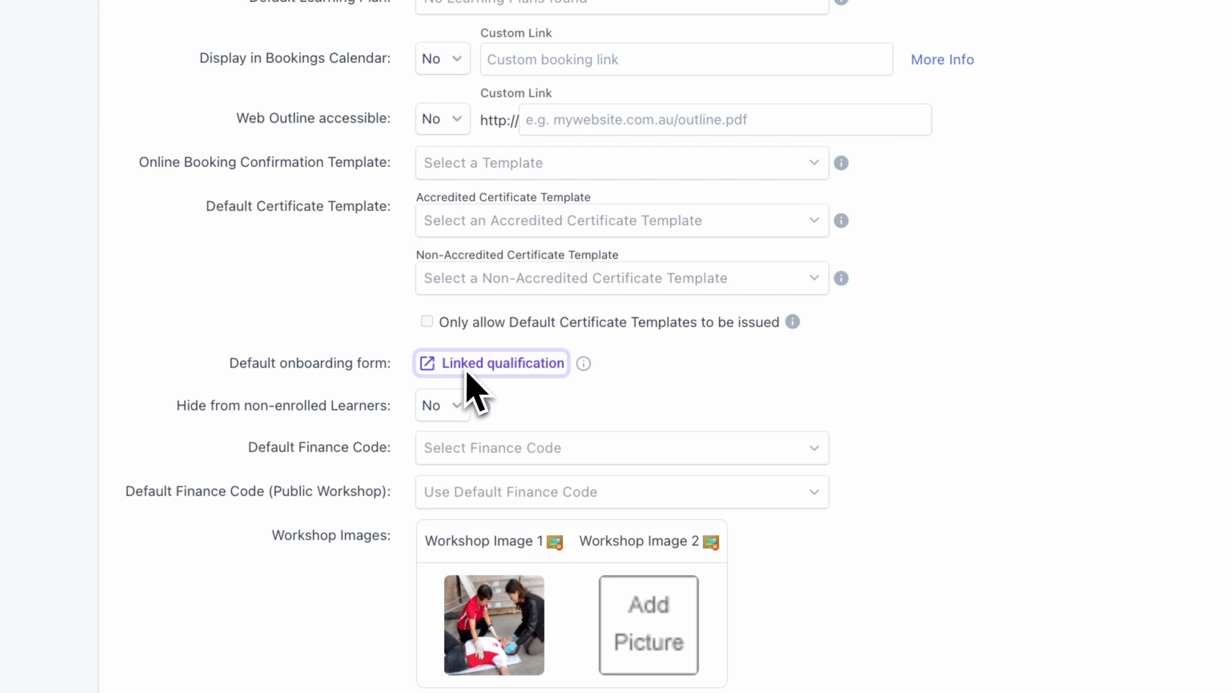
click(502, 363)
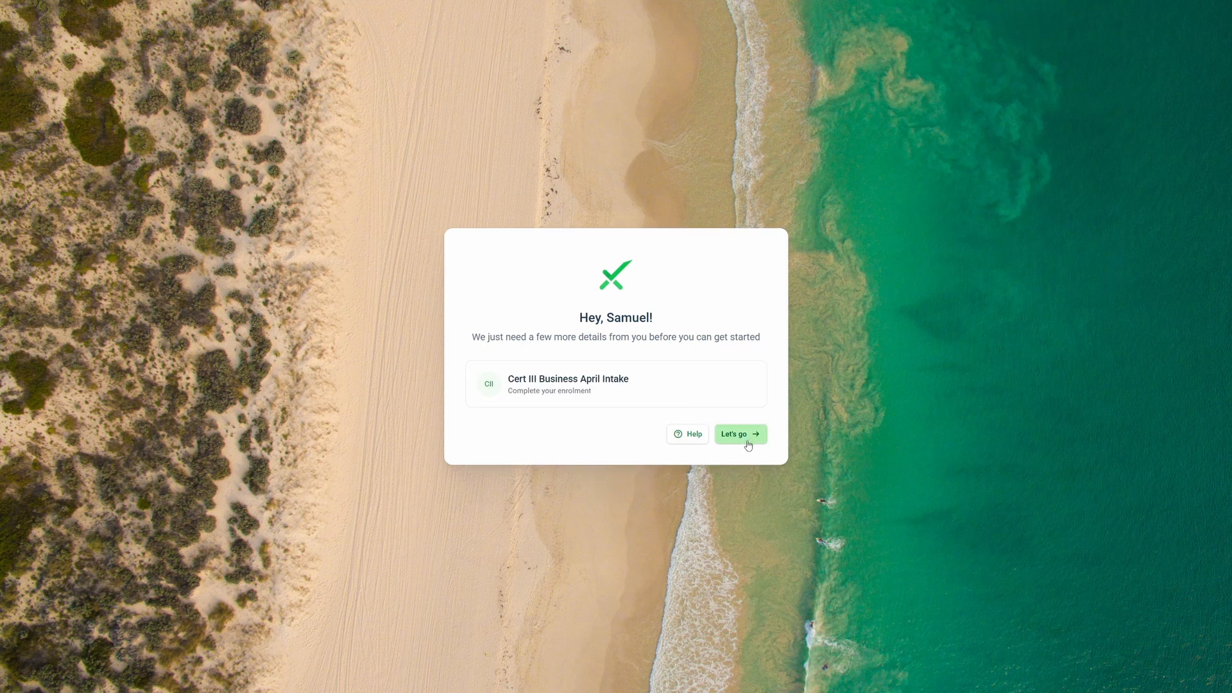
Step: As the learner, fill in and submit the Cert III Business April Intake enrolment, then enter the course
click(740, 434)
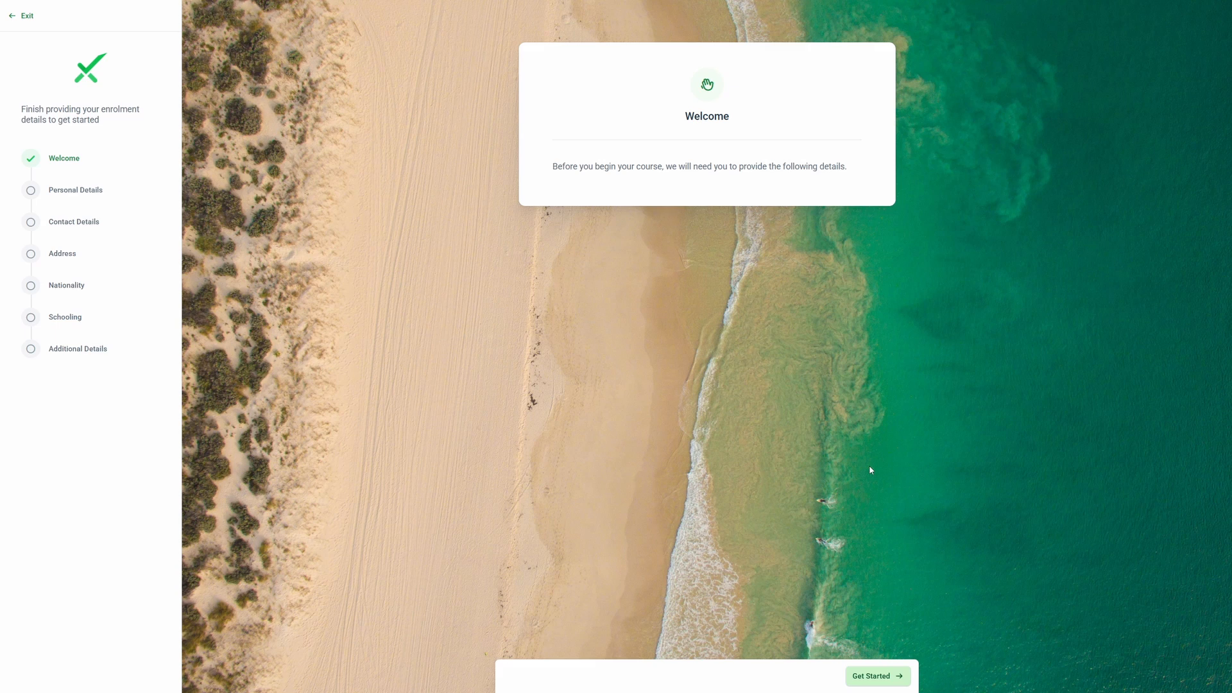
click(877, 676)
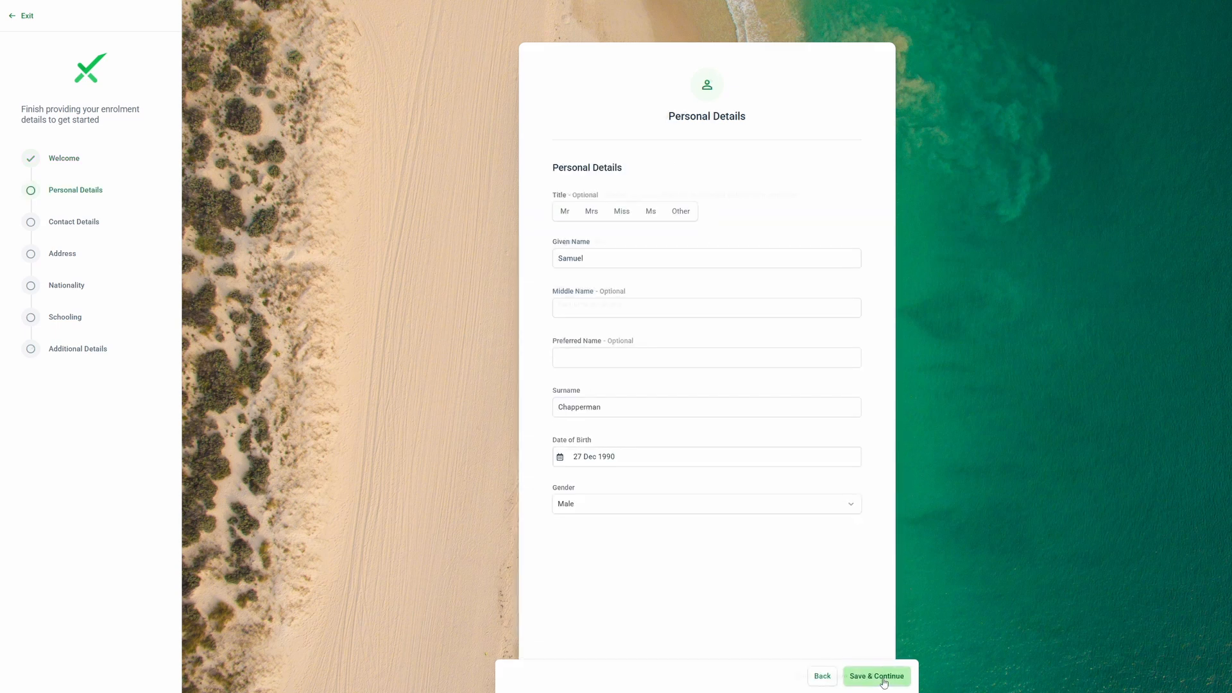
click(877, 676)
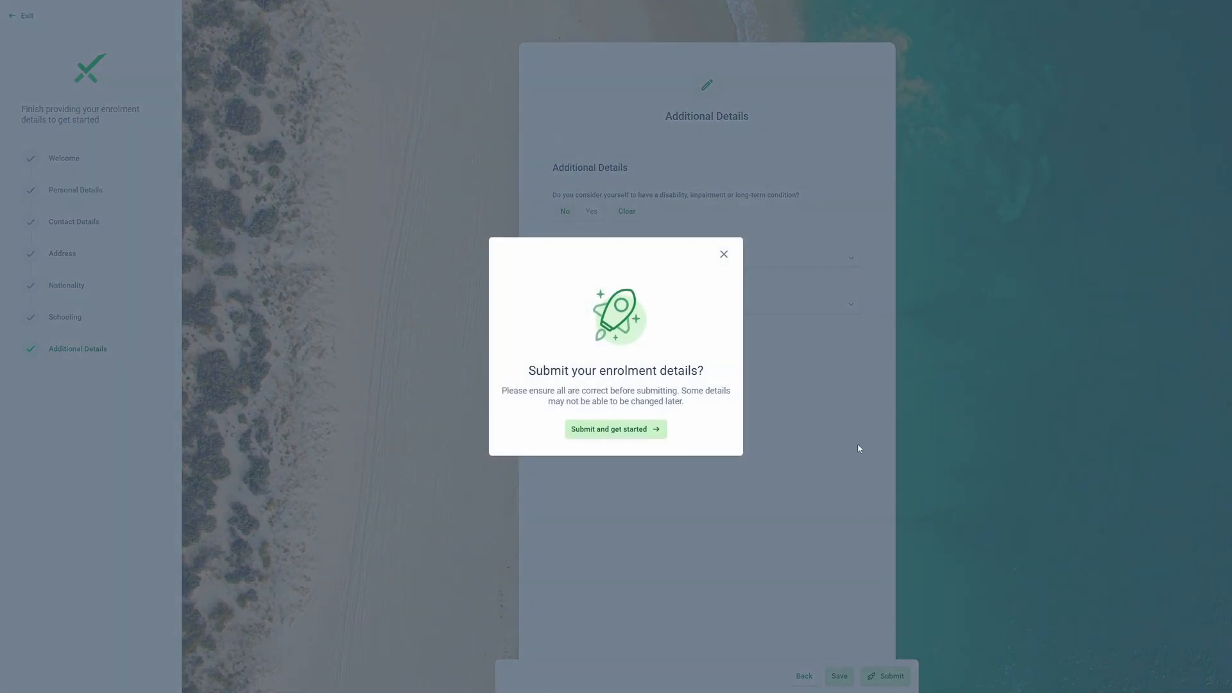
click(616, 428)
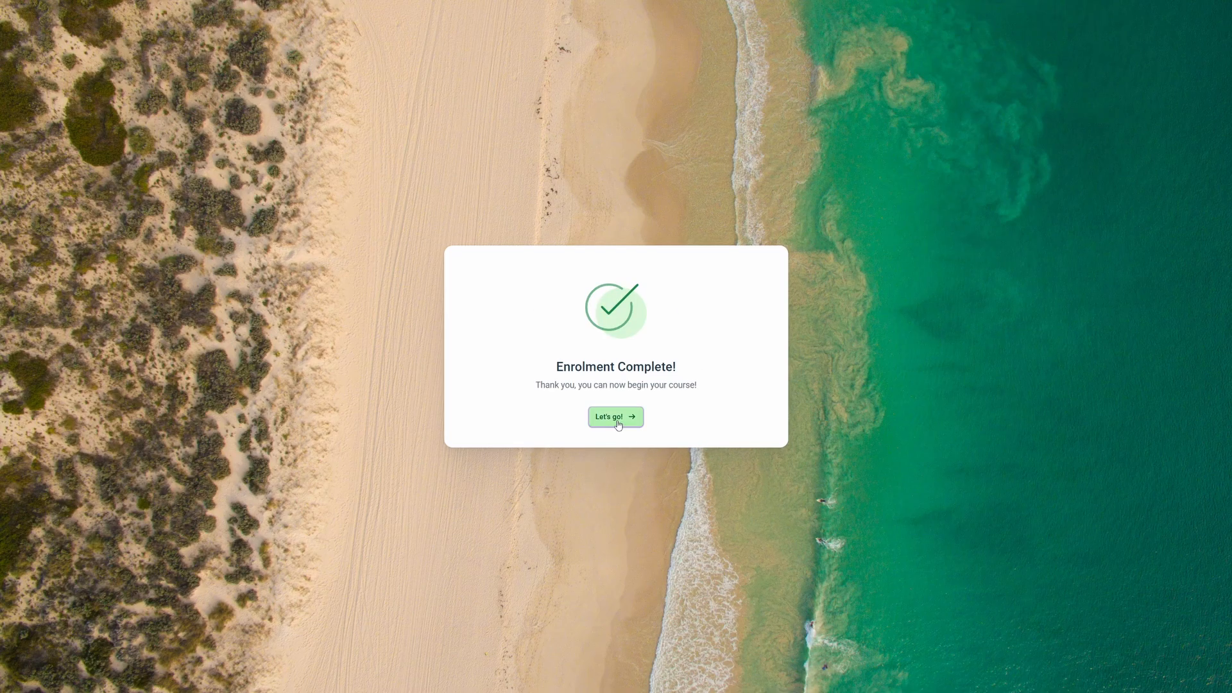
click(615, 416)
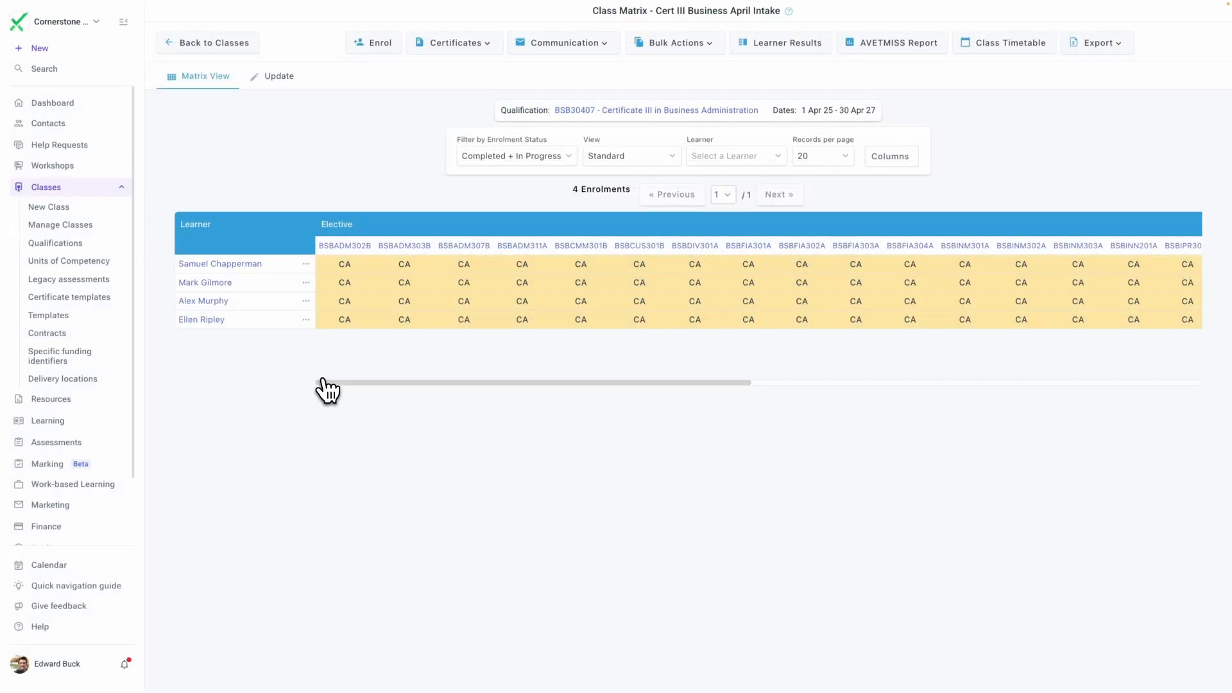
click(631, 155)
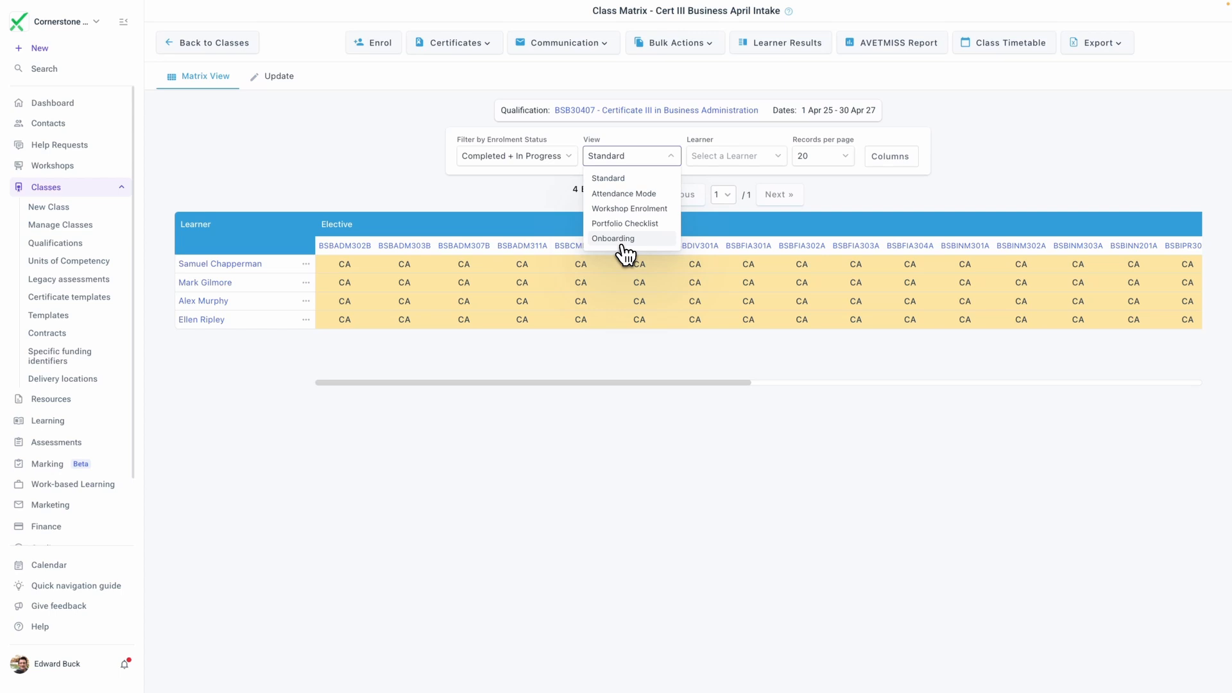
click(613, 238)
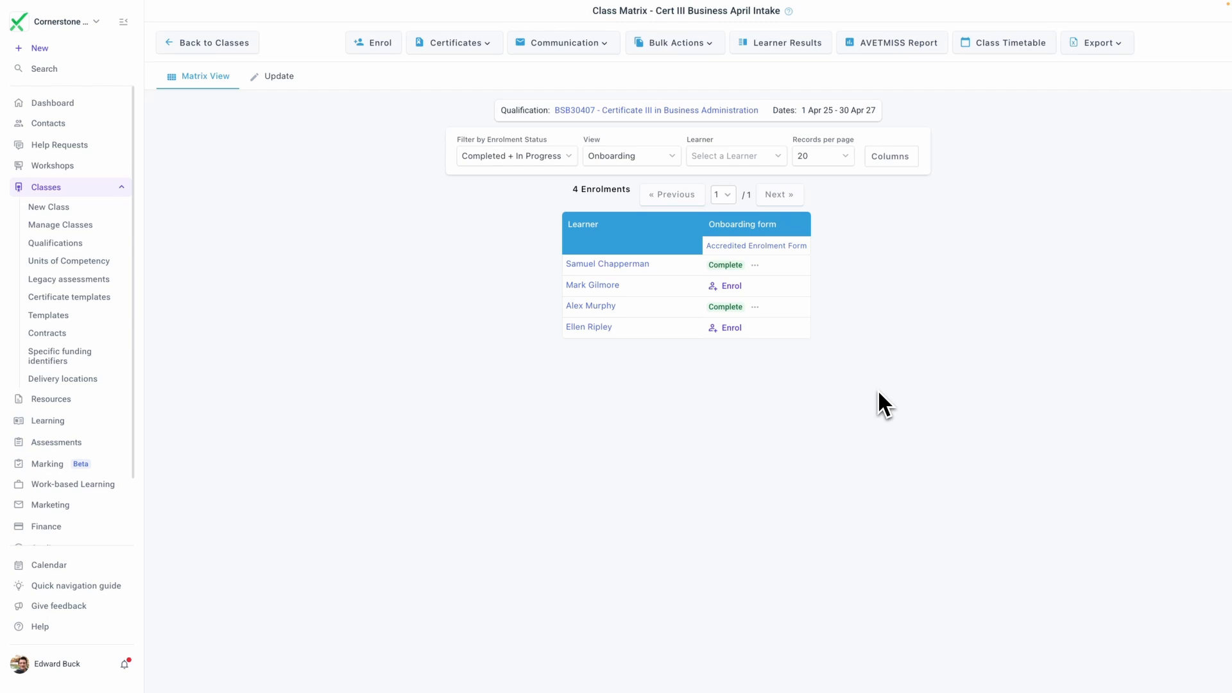
click(731, 285)
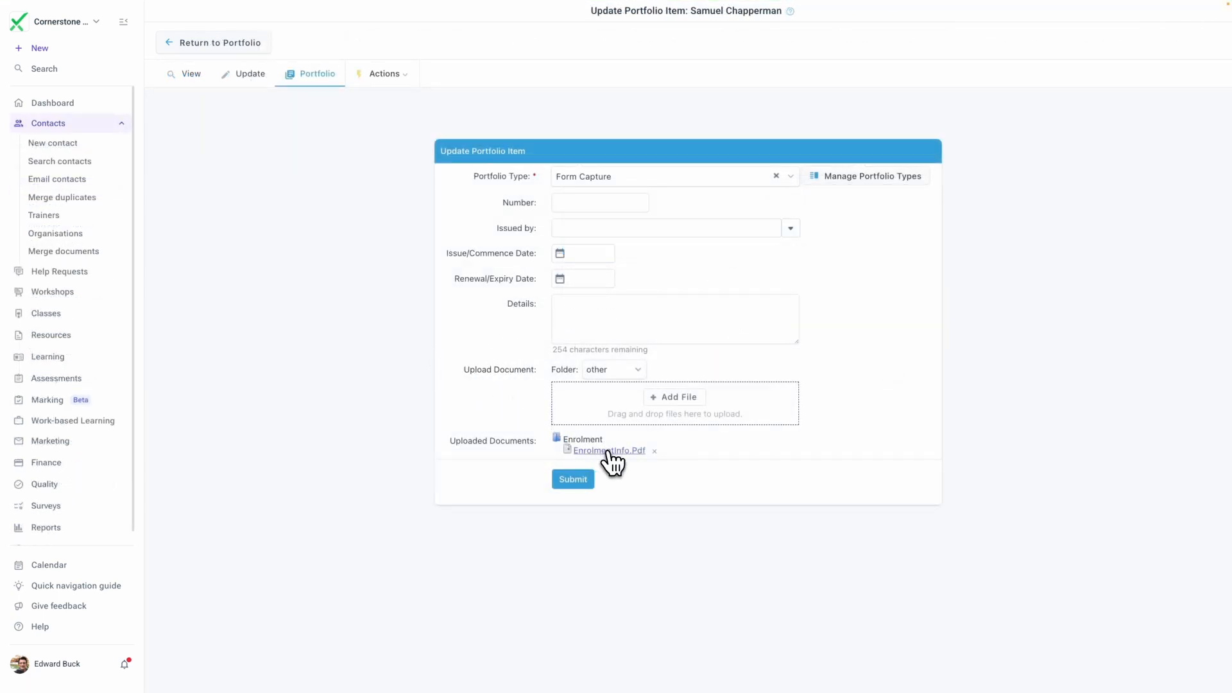
Step: Open the Enrolment Info PDF and the Form Capture portfolio type list in Learner Portal settings
click(609, 451)
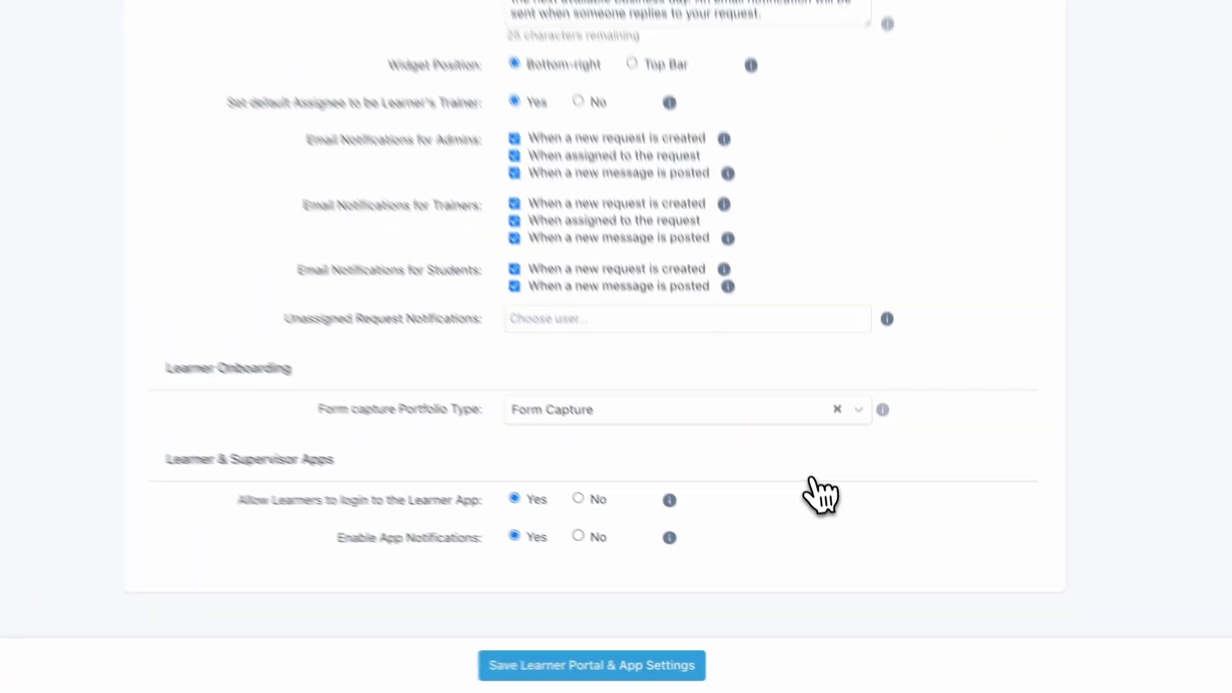
click(679, 410)
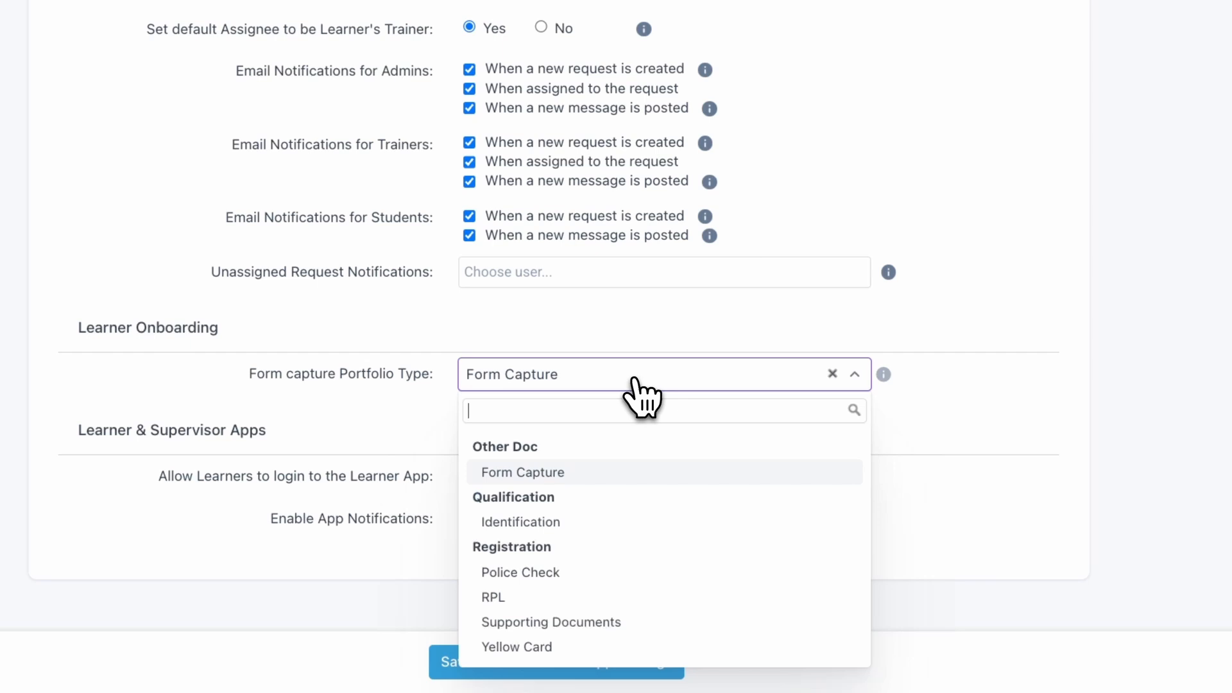
mouse_move(760, 539)
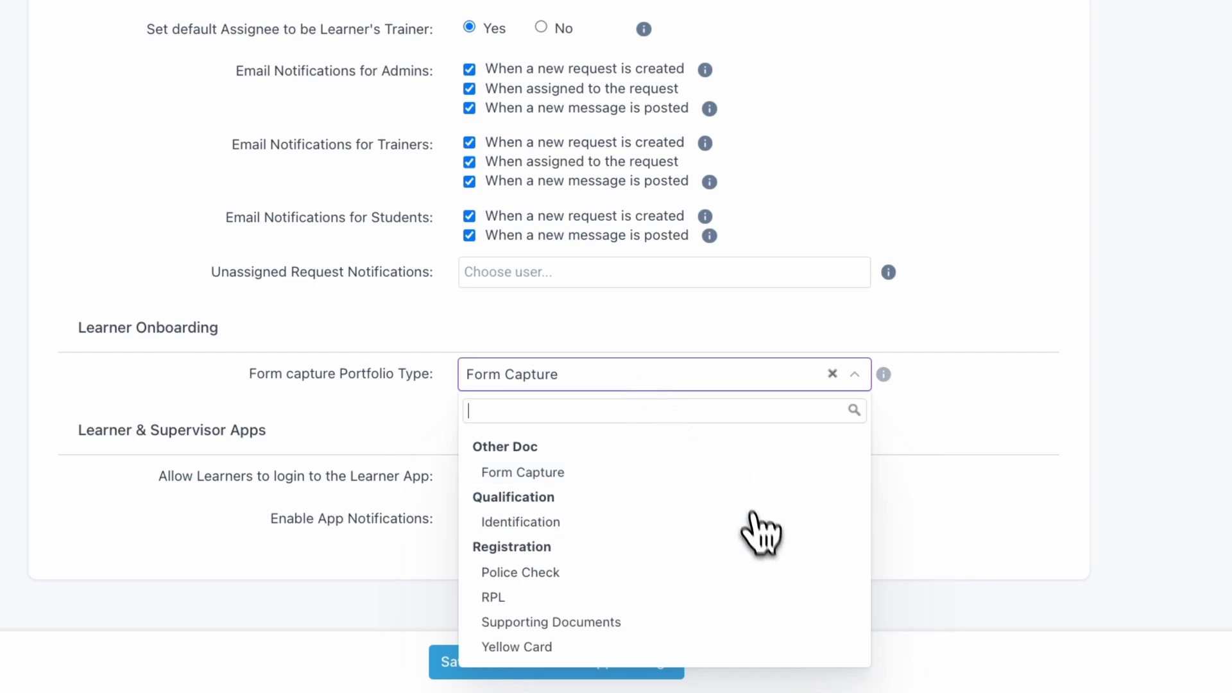